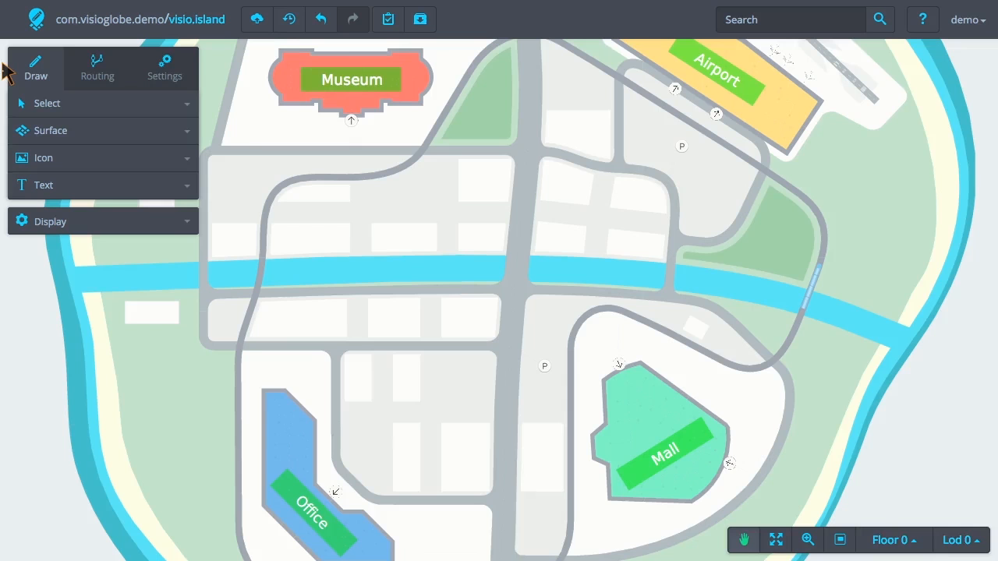
mouse_move(257, 19)
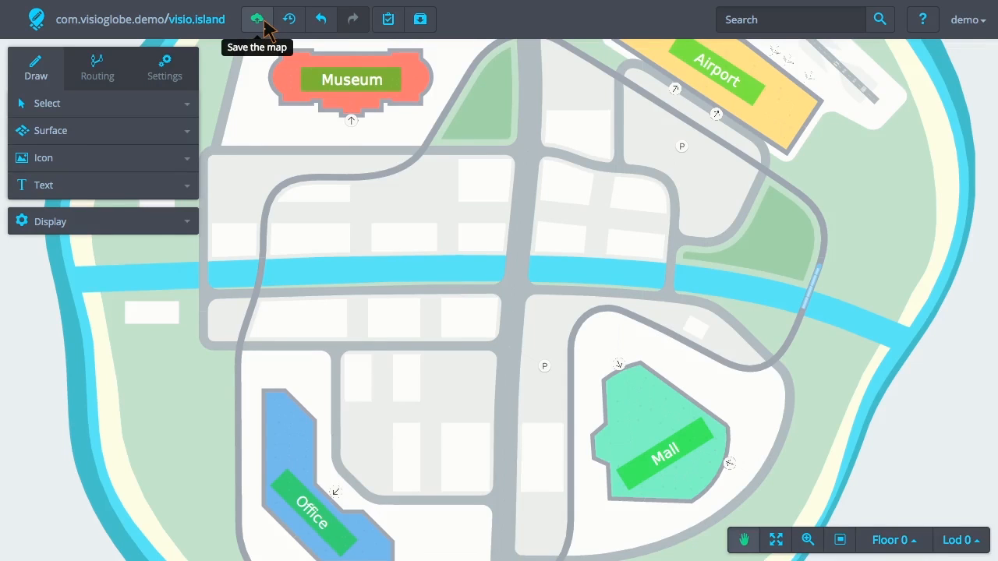
mouse_move(288, 19)
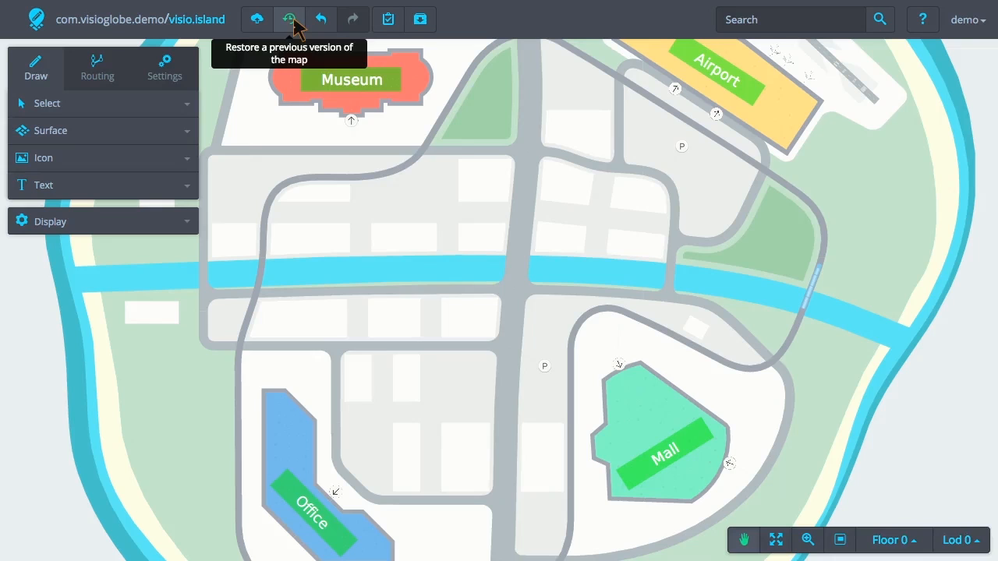
mouse_move(246, 65)
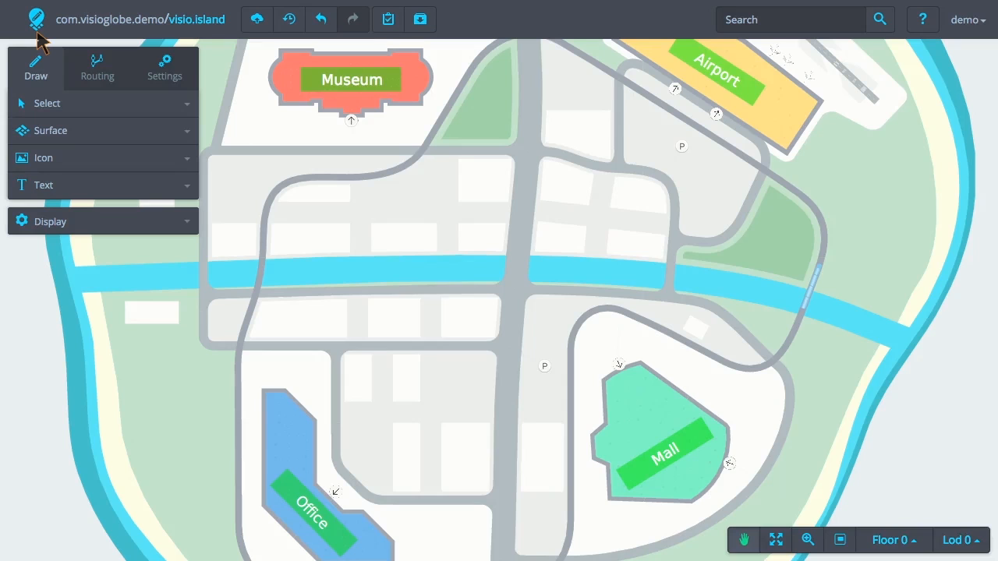
mouse_move(94, 43)
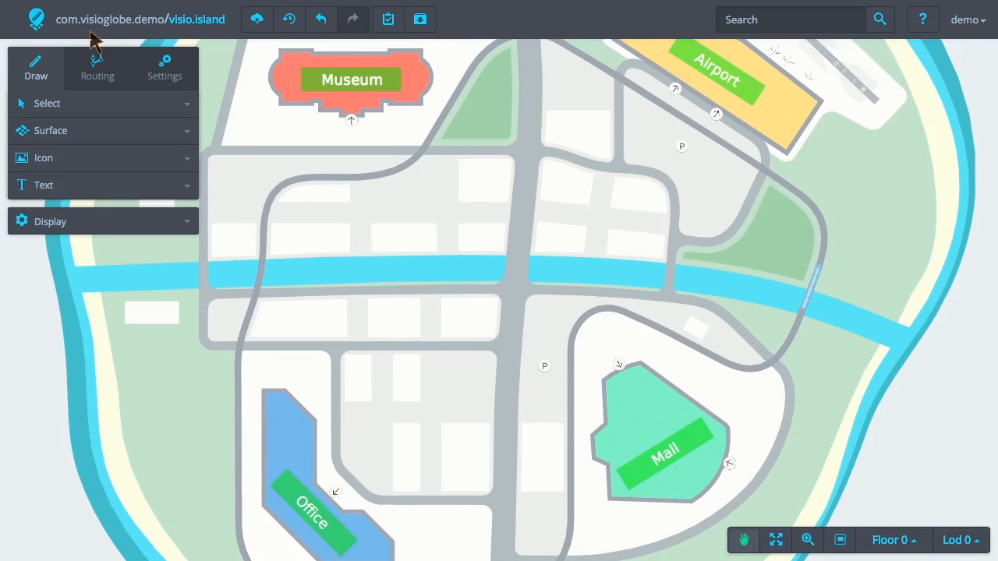
mouse_move(218, 43)
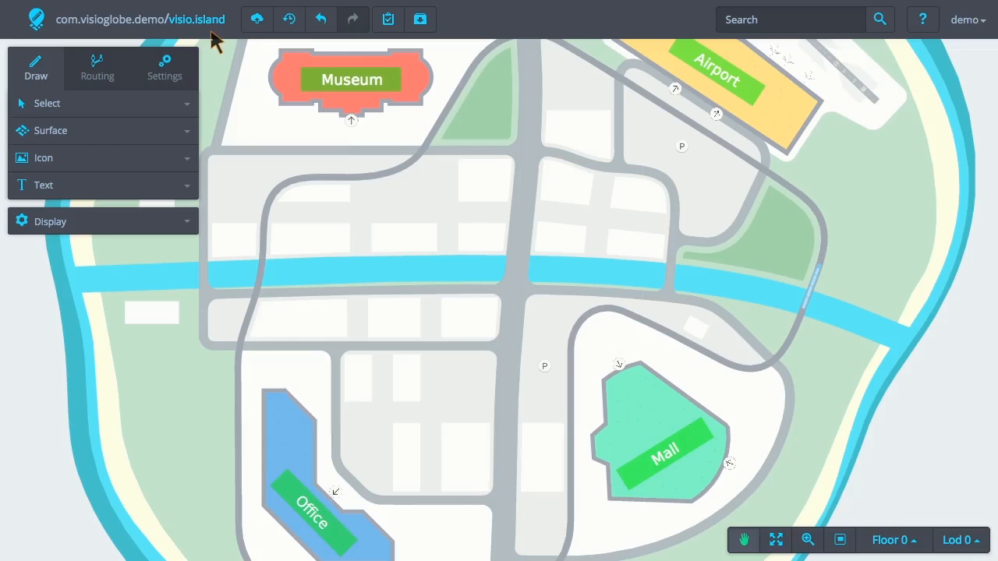
mouse_move(195, 37)
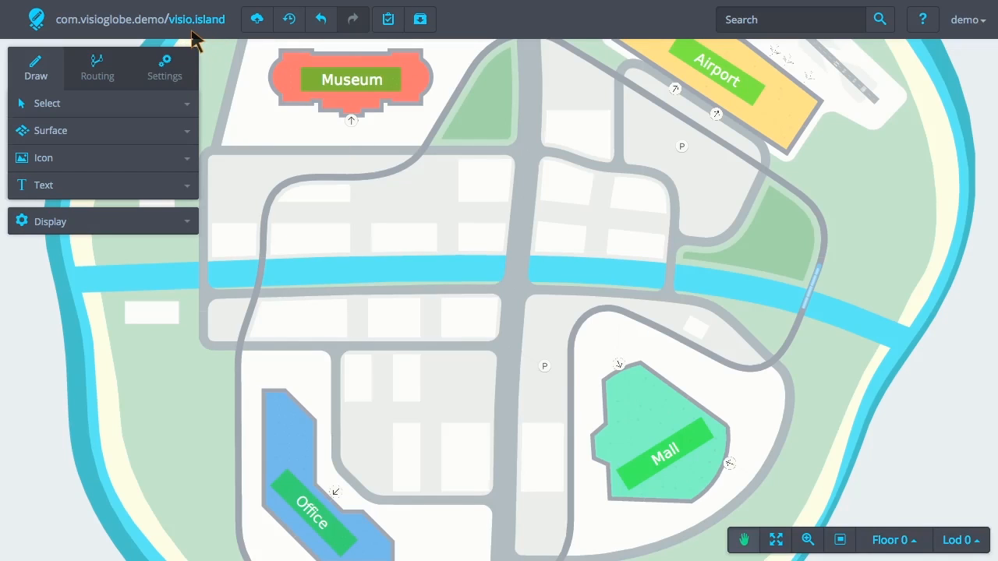
mouse_move(75, 44)
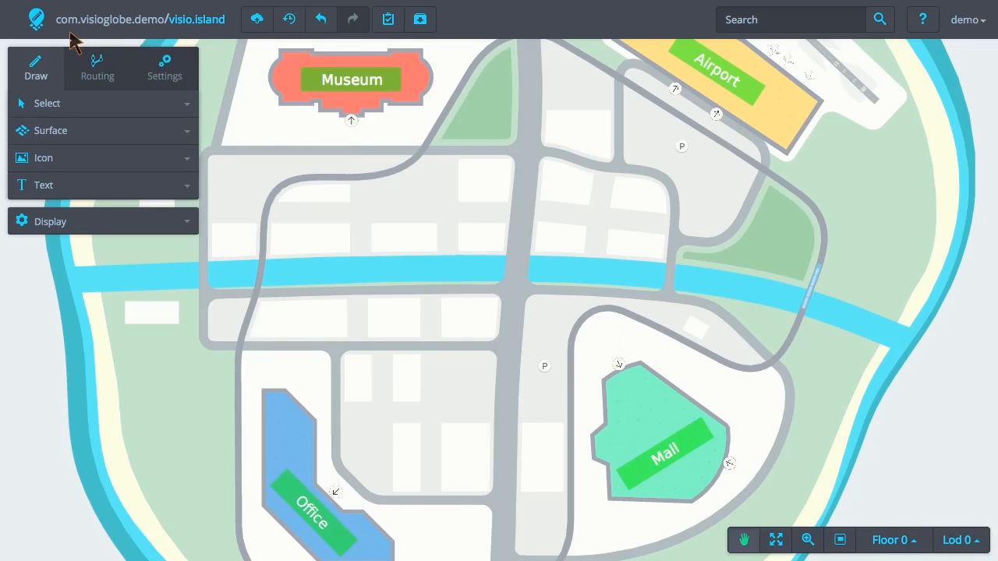
mouse_move(153, 35)
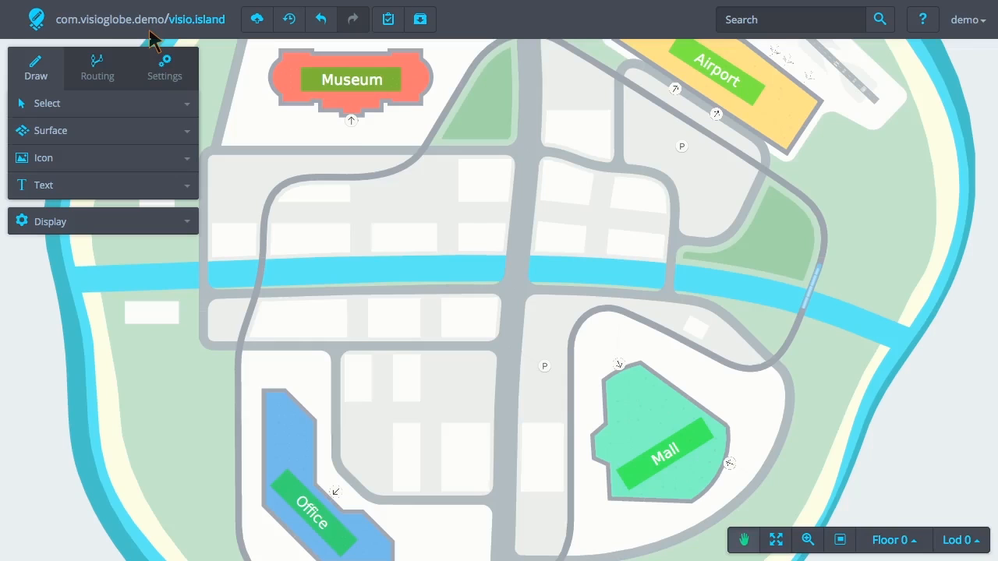
mouse_move(275, 61)
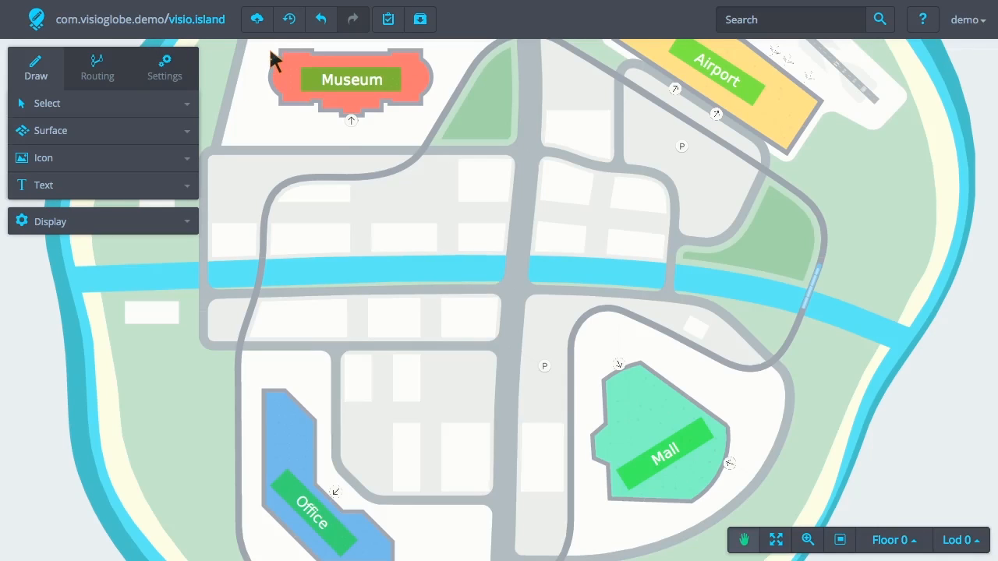
mouse_move(257, 19)
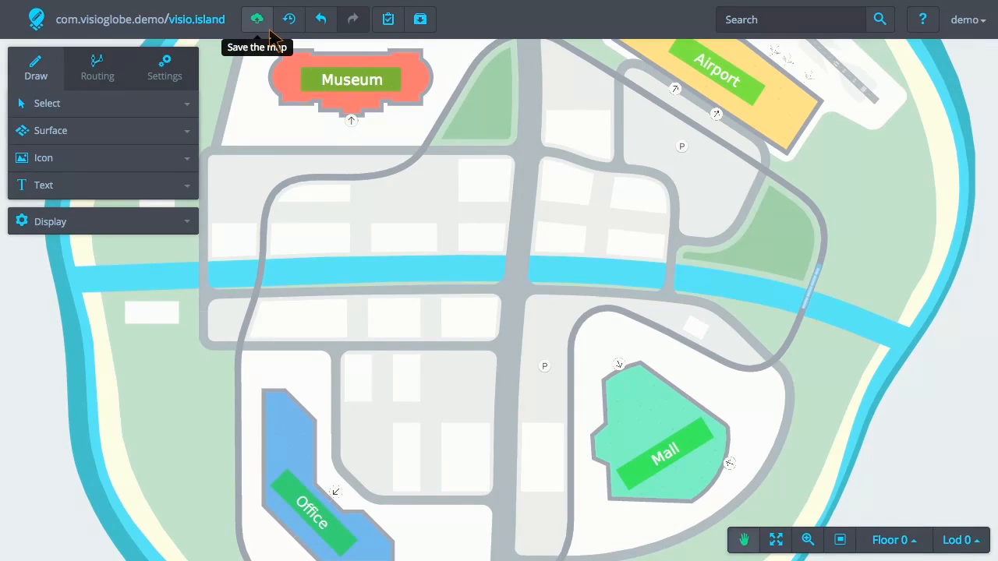
mouse_move(281, 24)
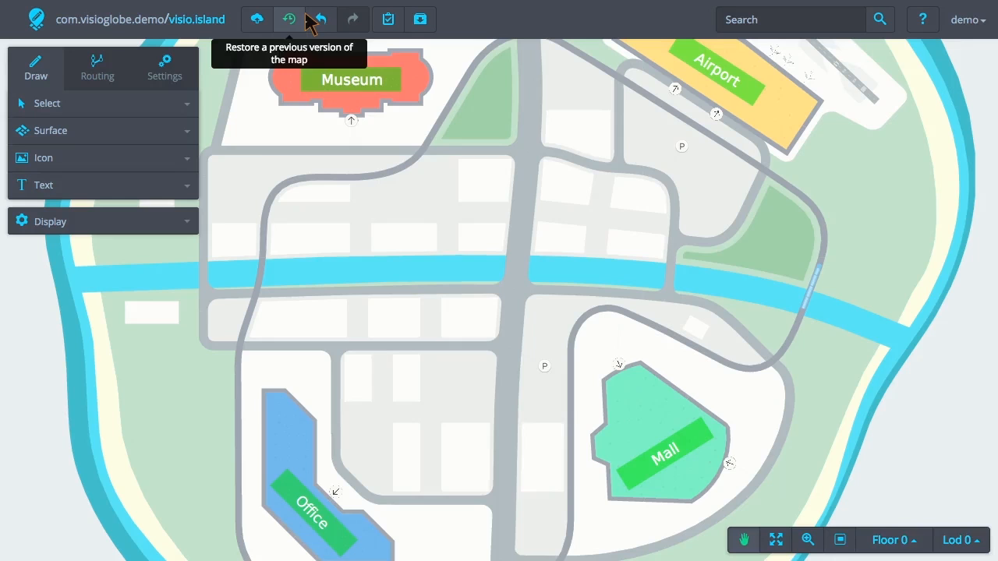
mouse_move(353, 19)
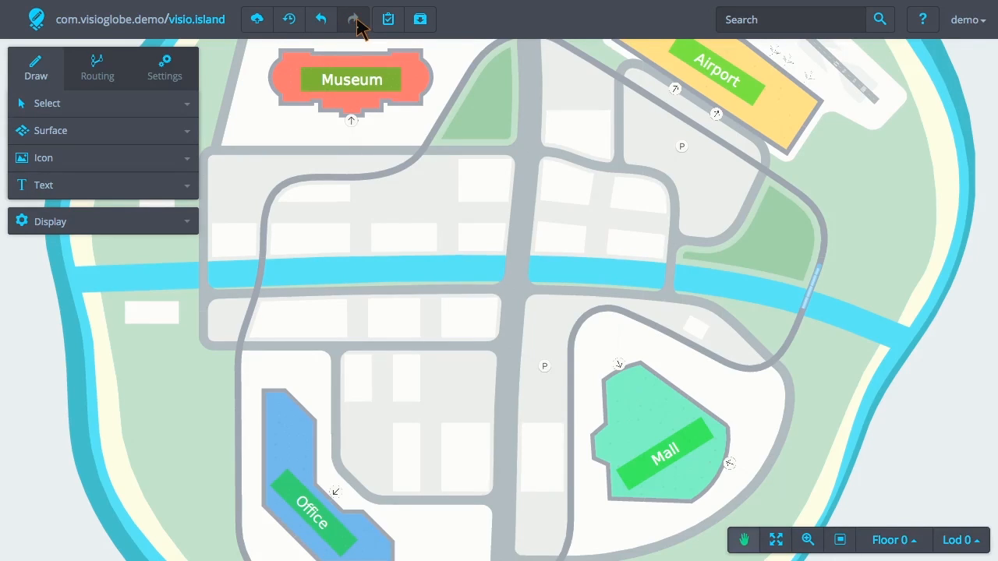
mouse_move(322, 19)
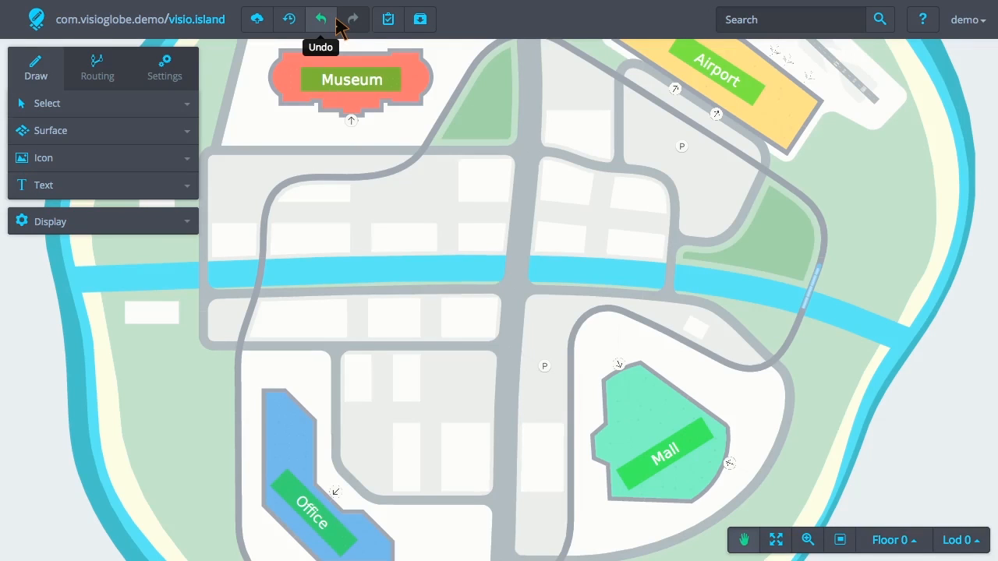
mouse_move(359, 25)
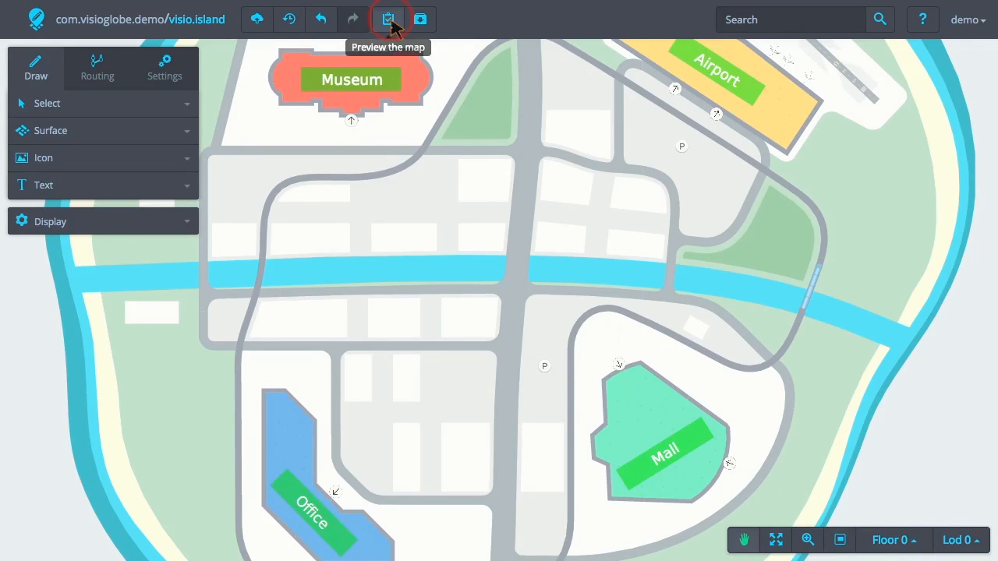
View the Visio Island map in the 3D preview, then return to editing
click(390, 19)
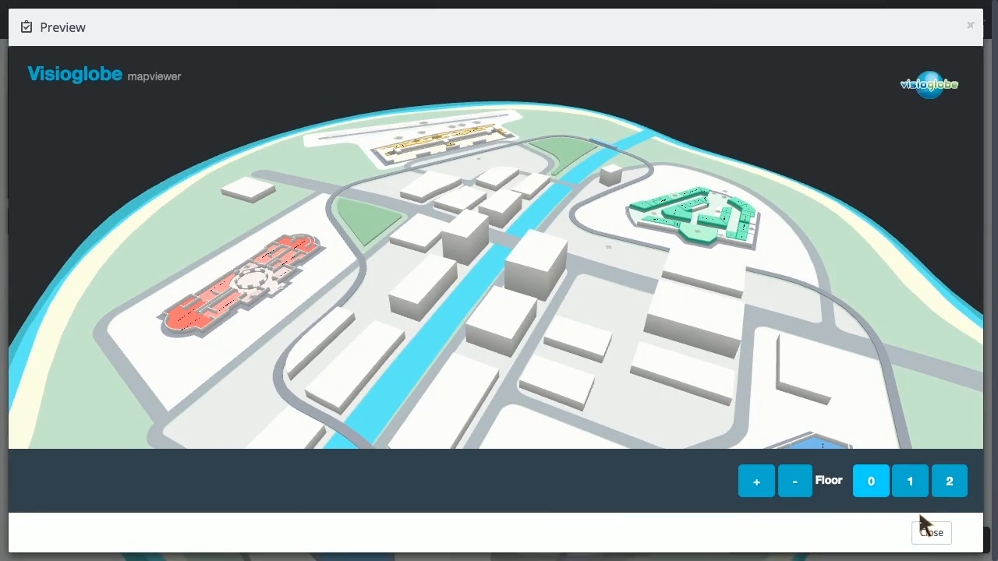
click(931, 533)
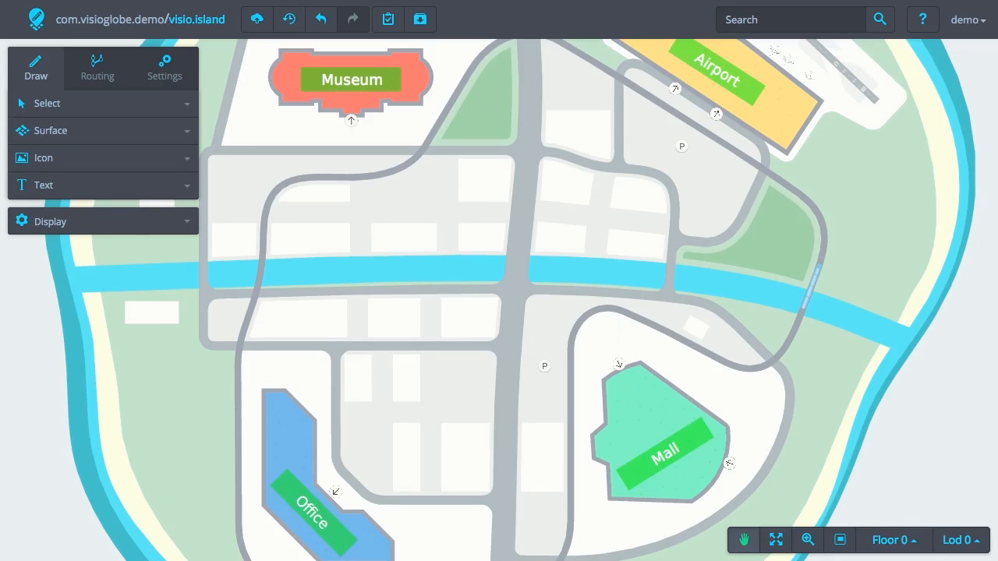
mouse_move(540, 28)
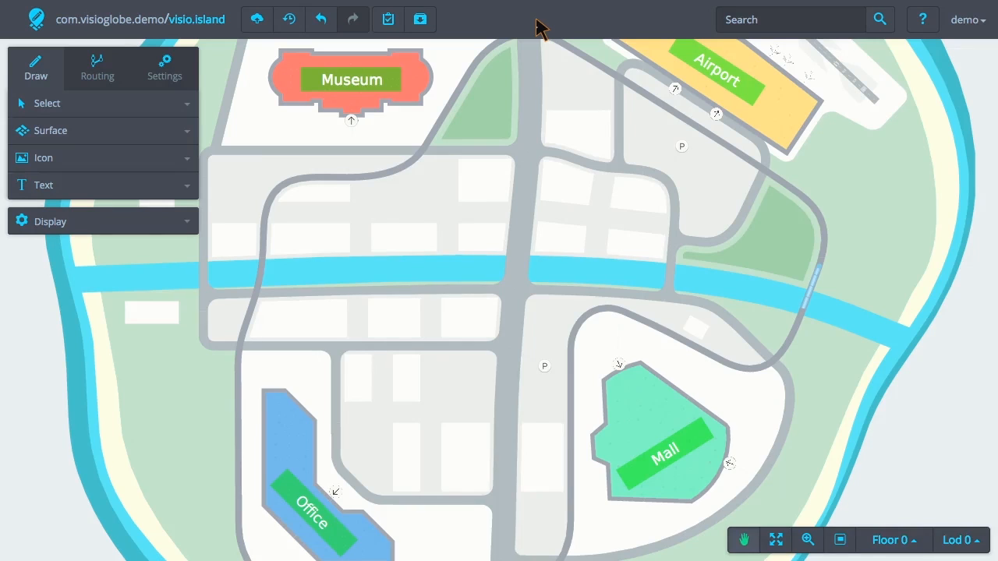
mouse_move(468, 39)
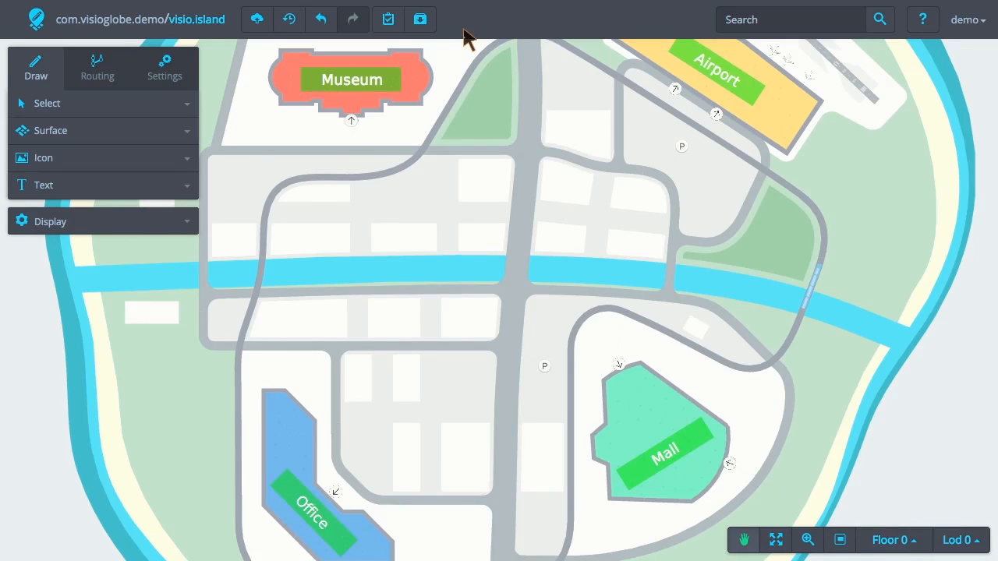
mouse_move(421, 18)
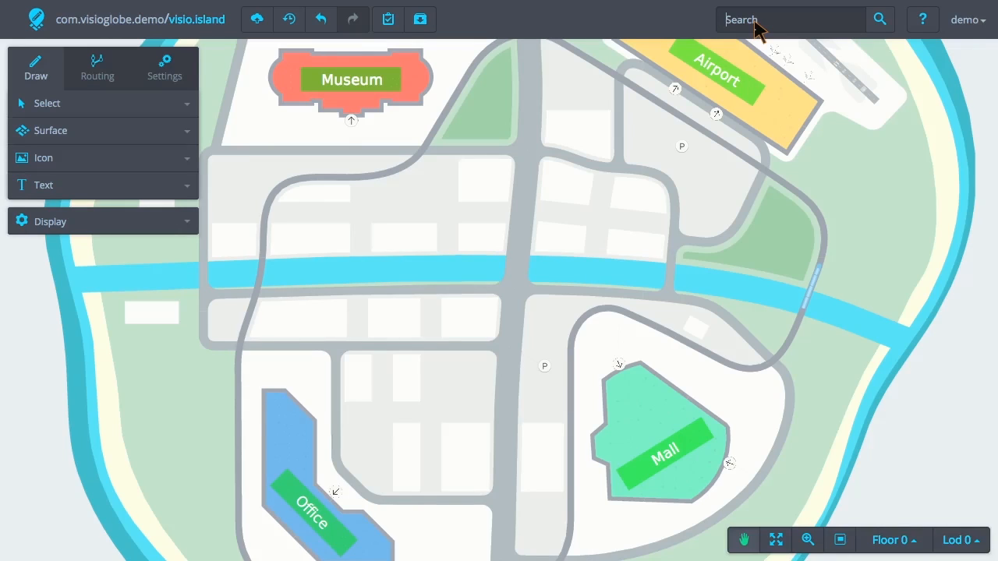
Search 'office', select the floor-0 Office label, and dismiss the results
text(office)
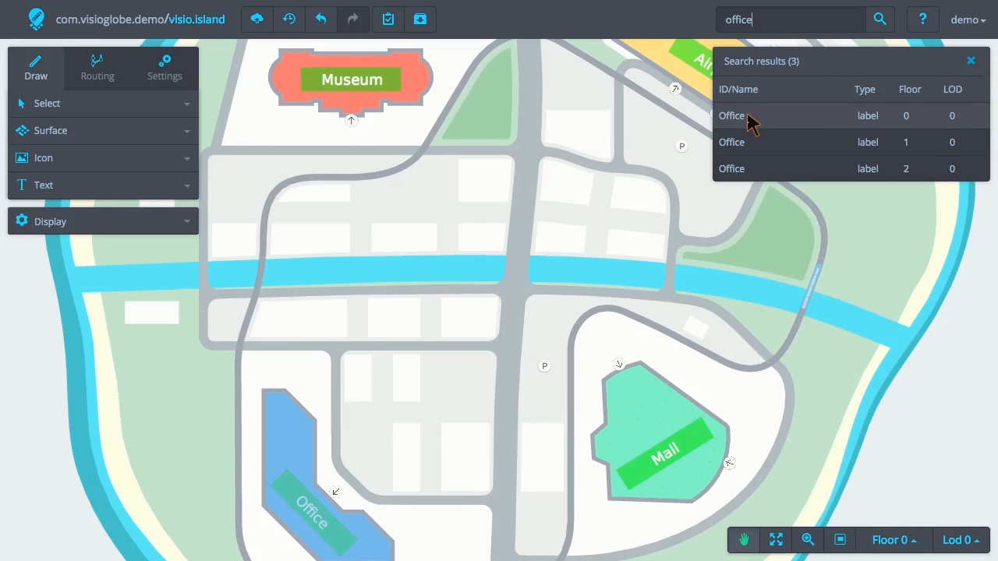
click(732, 116)
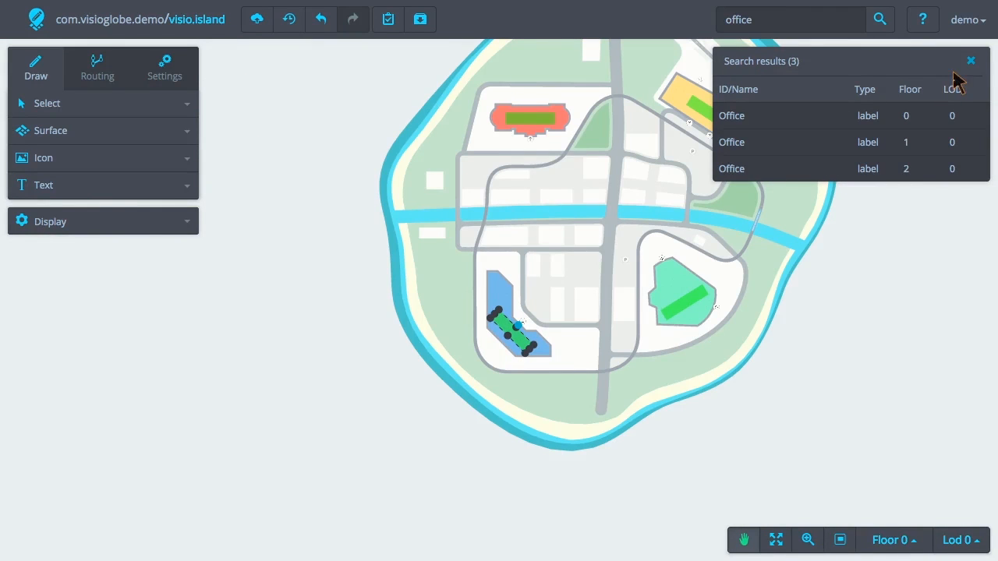
click(970, 61)
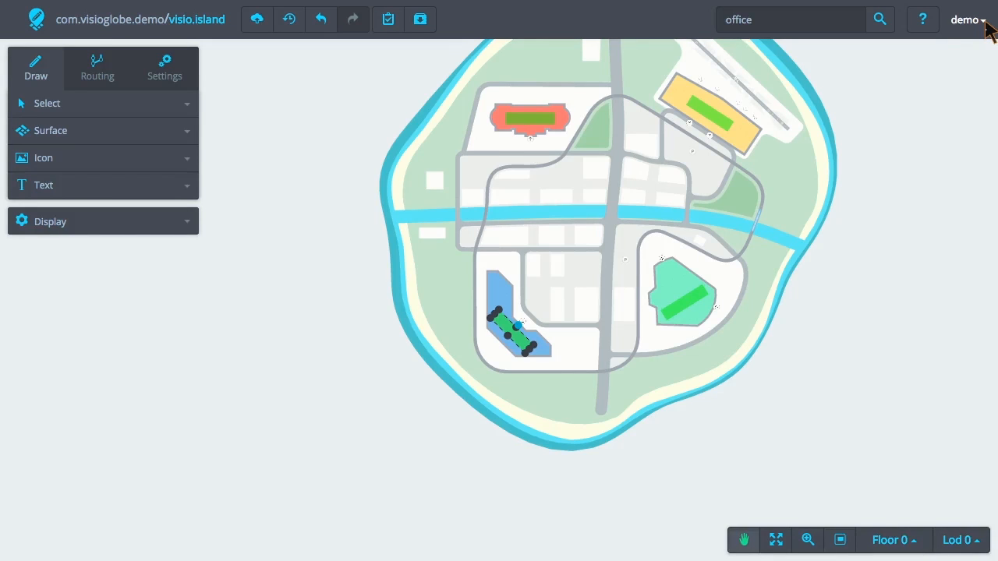
click(964, 19)
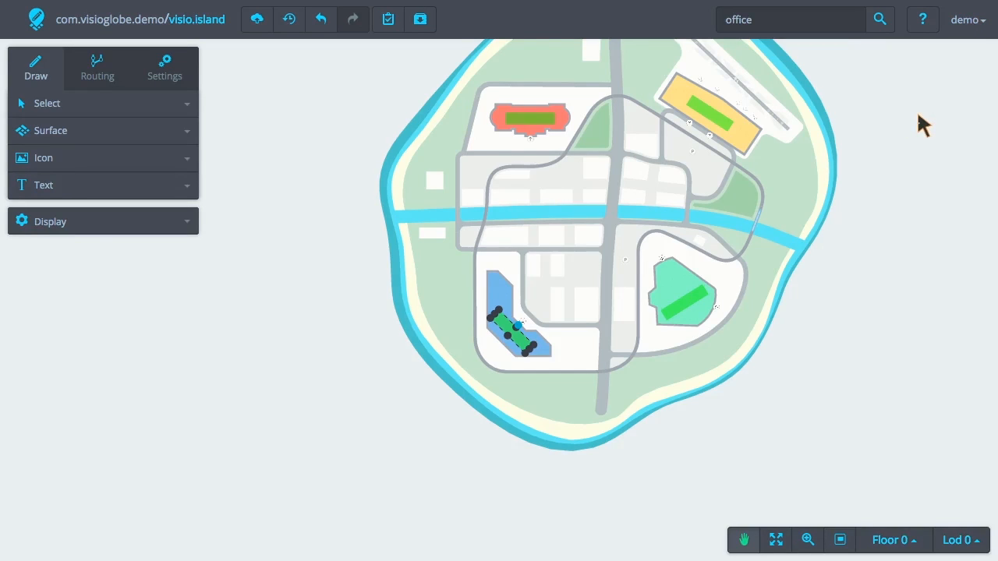
mouse_move(315, 351)
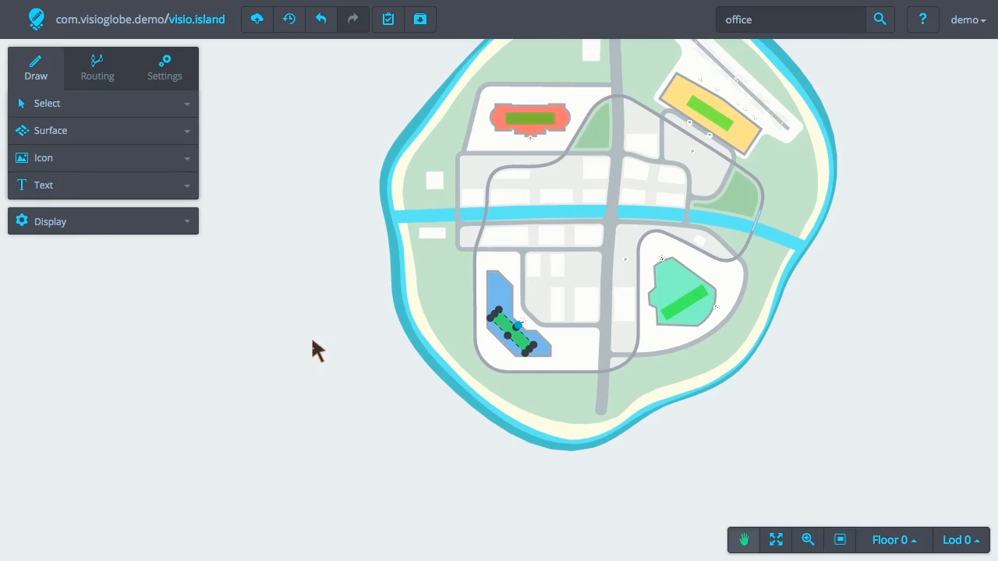
mouse_move(281, 356)
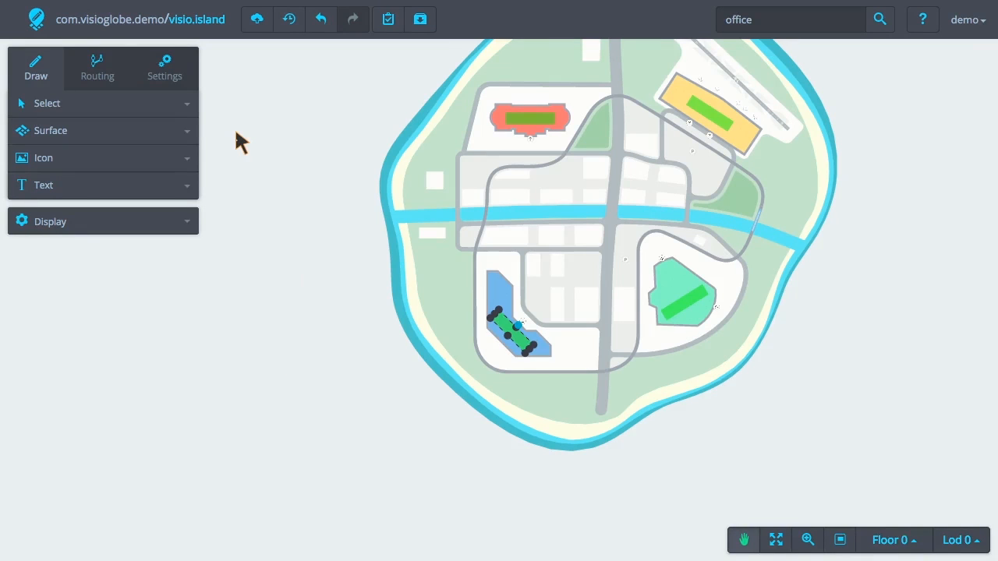
mouse_move(246, 149)
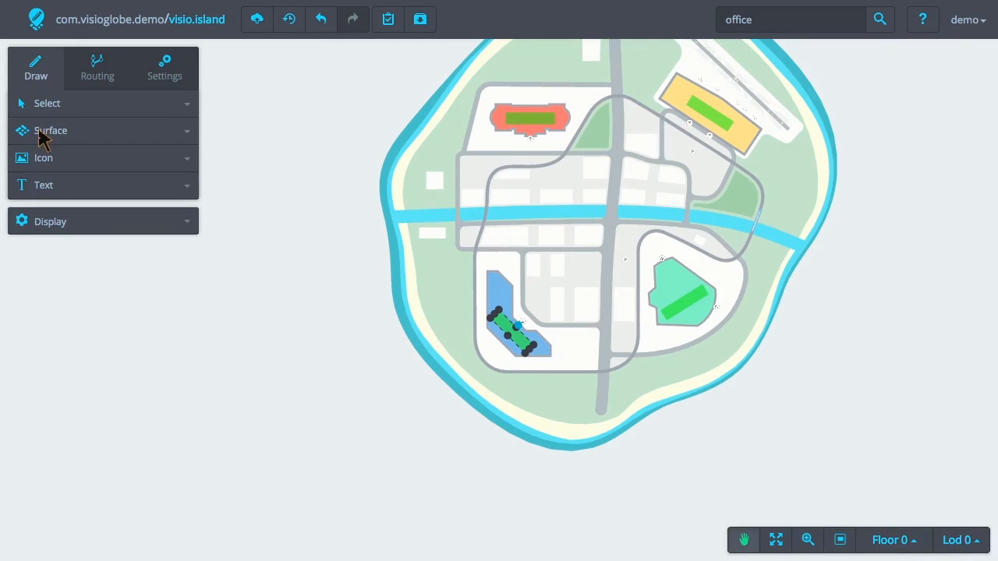
mouse_move(131, 137)
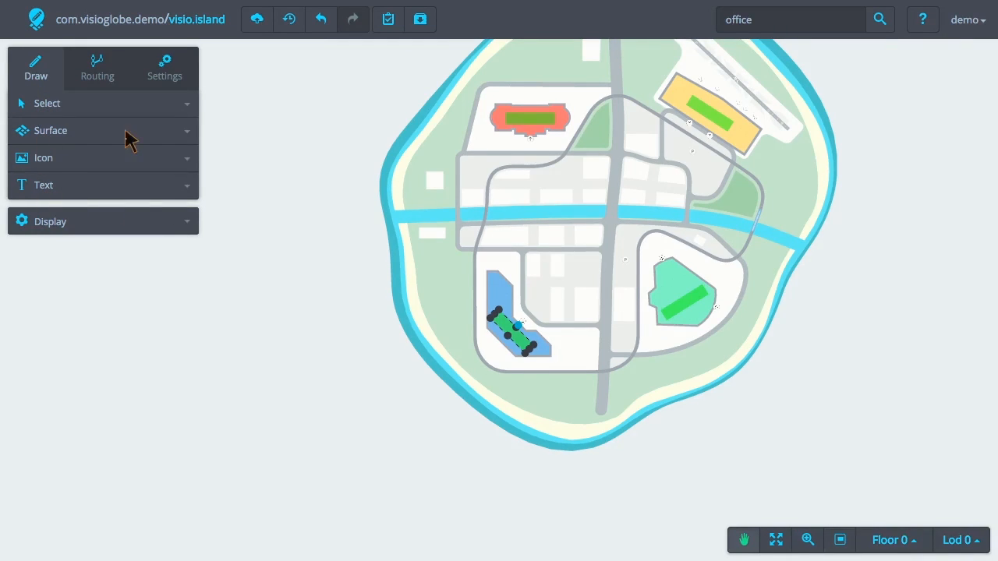
Show the Routing tab with its Select section expanded, then move to the Settings tools
click(97, 68)
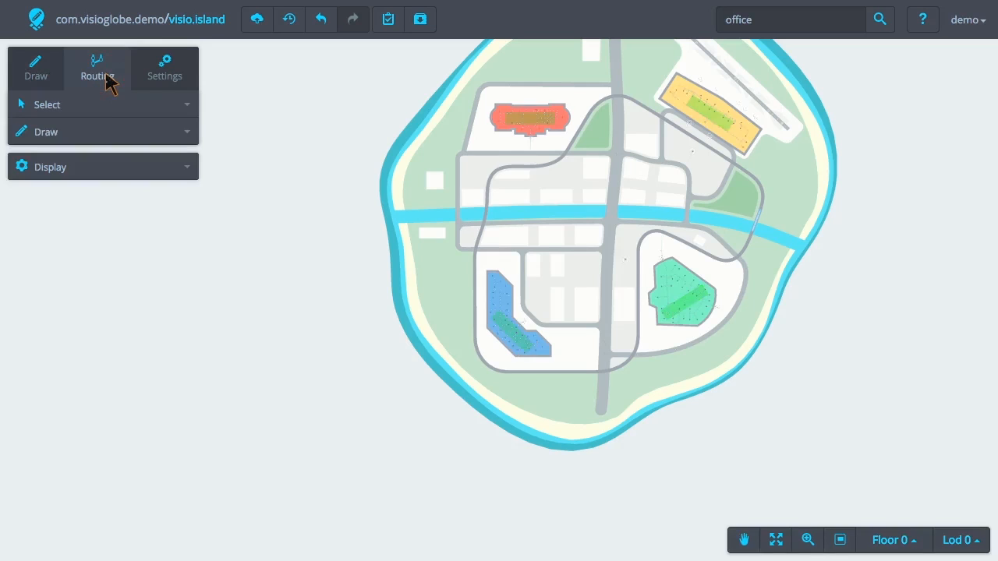
click(47, 103)
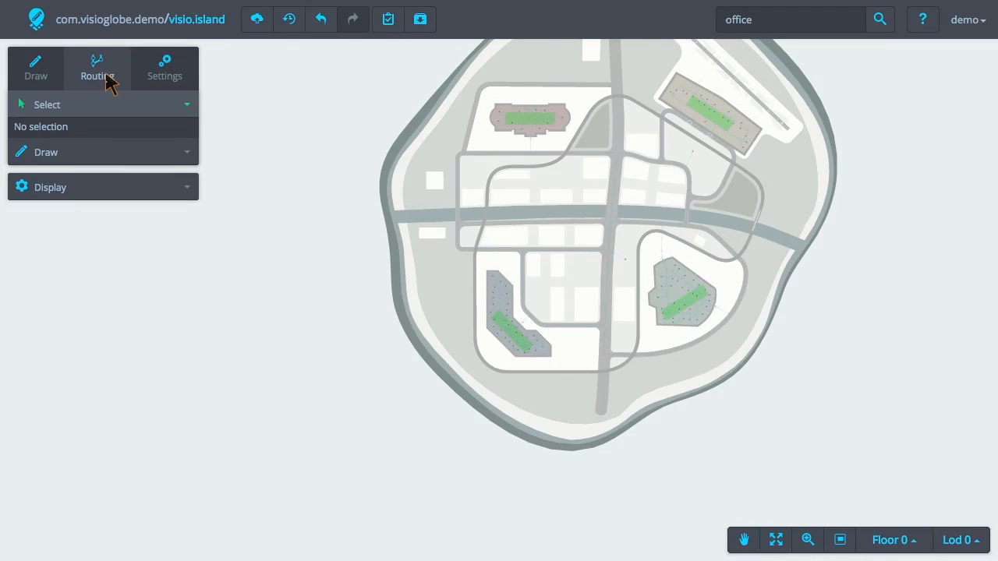
mouse_move(128, 89)
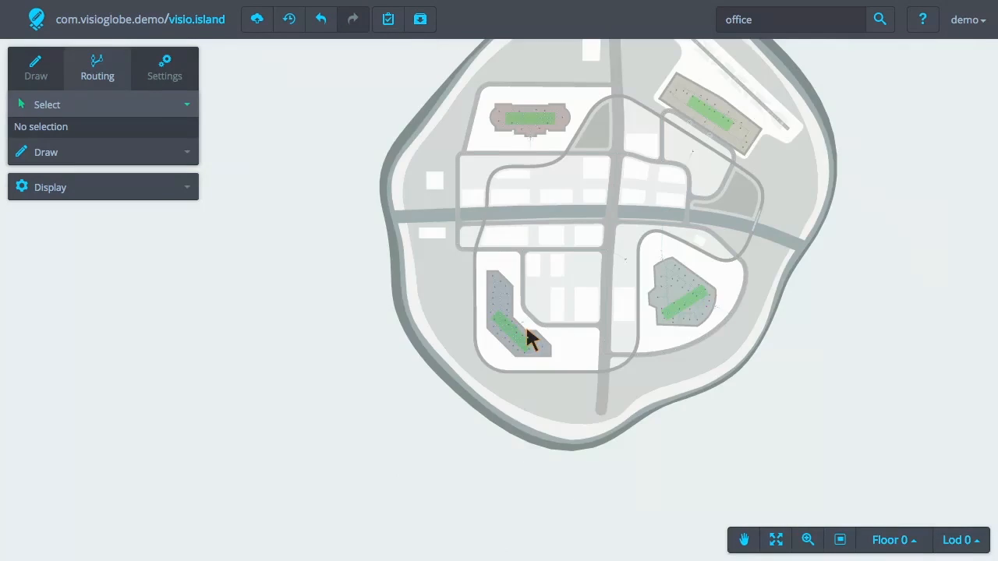
click(165, 68)
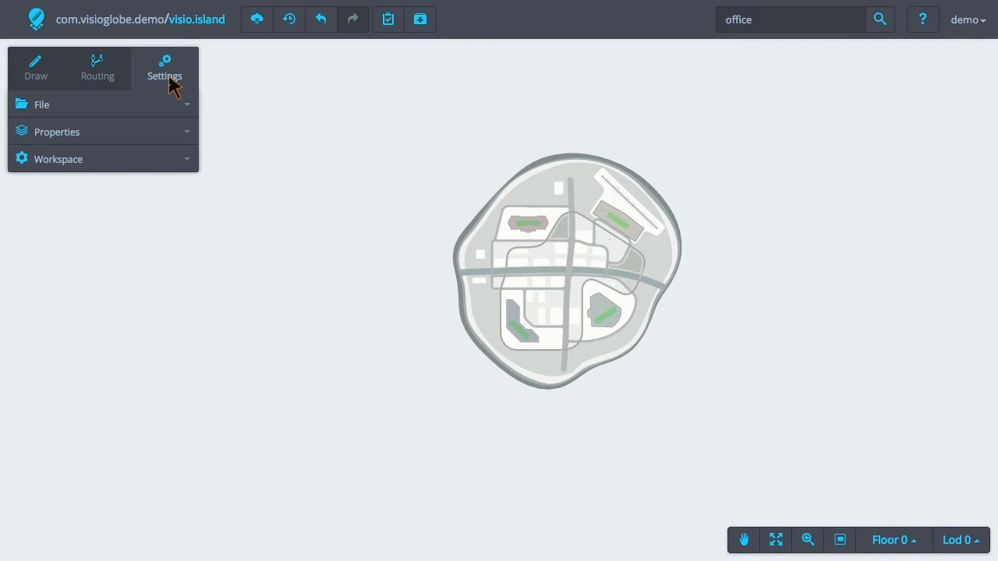
mouse_move(50, 115)
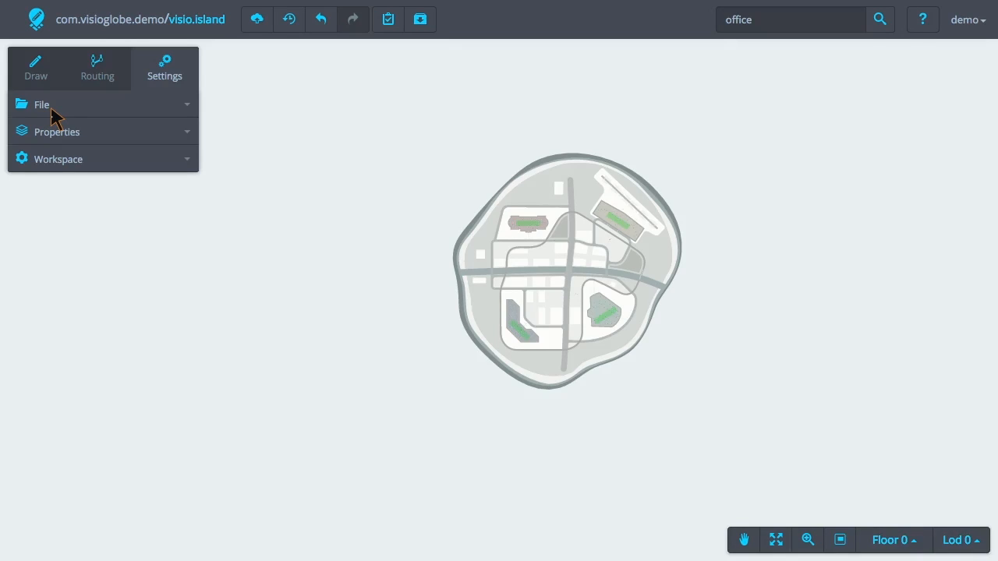
mouse_move(65, 140)
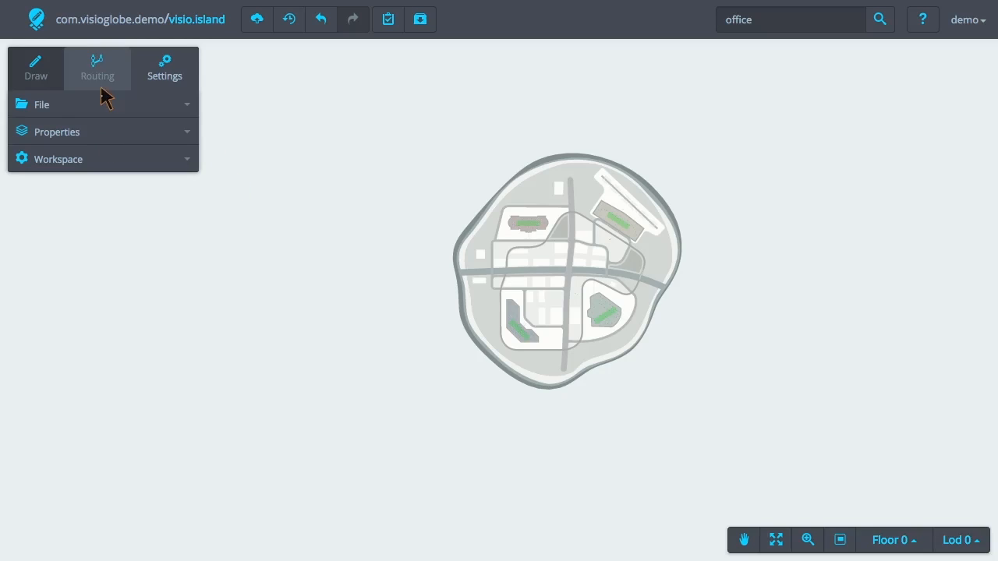
Back in the Draw tools, show Floor 1 briefly and return to Floor 0
click(35, 67)
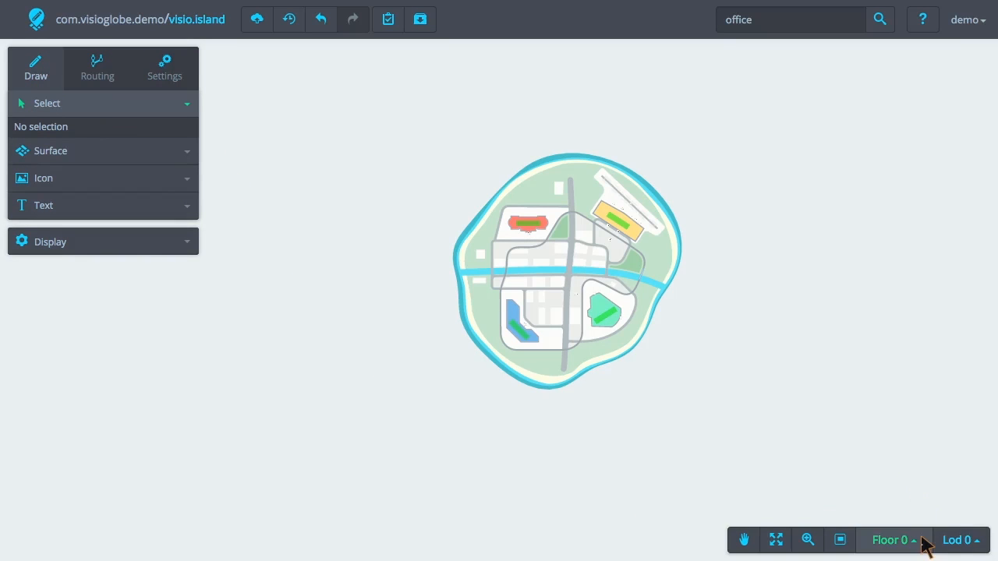
click(892, 540)
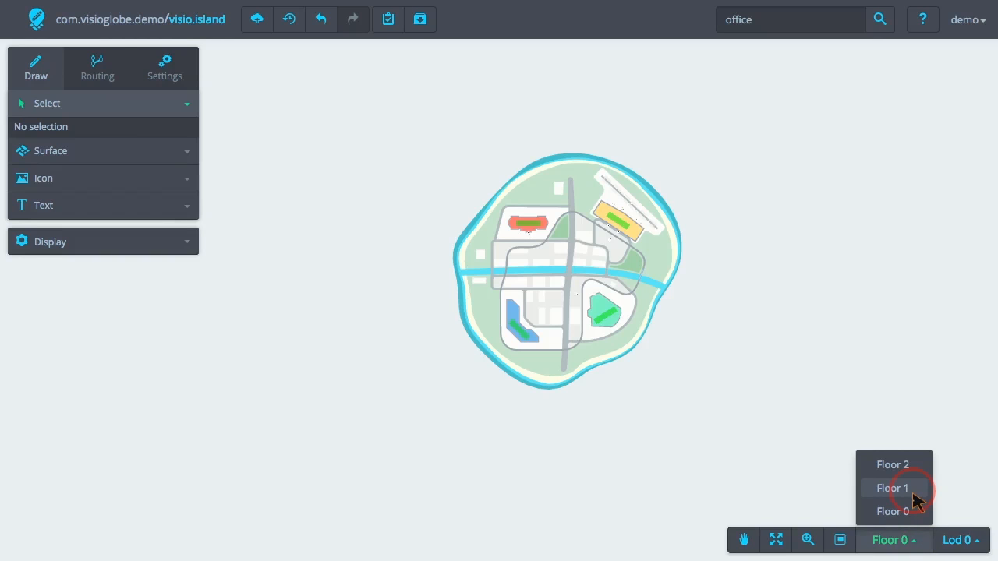
click(892, 488)
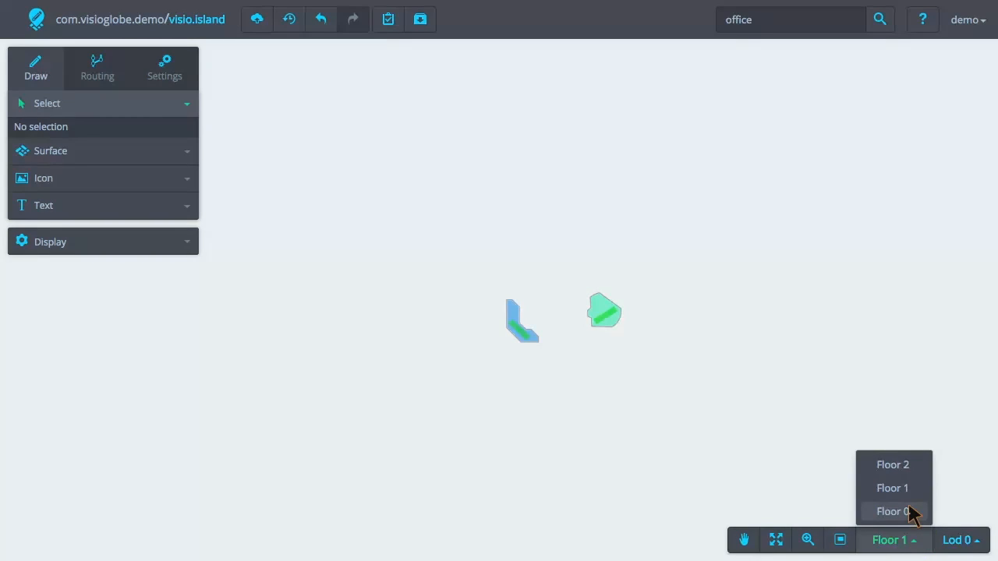
click(889, 512)
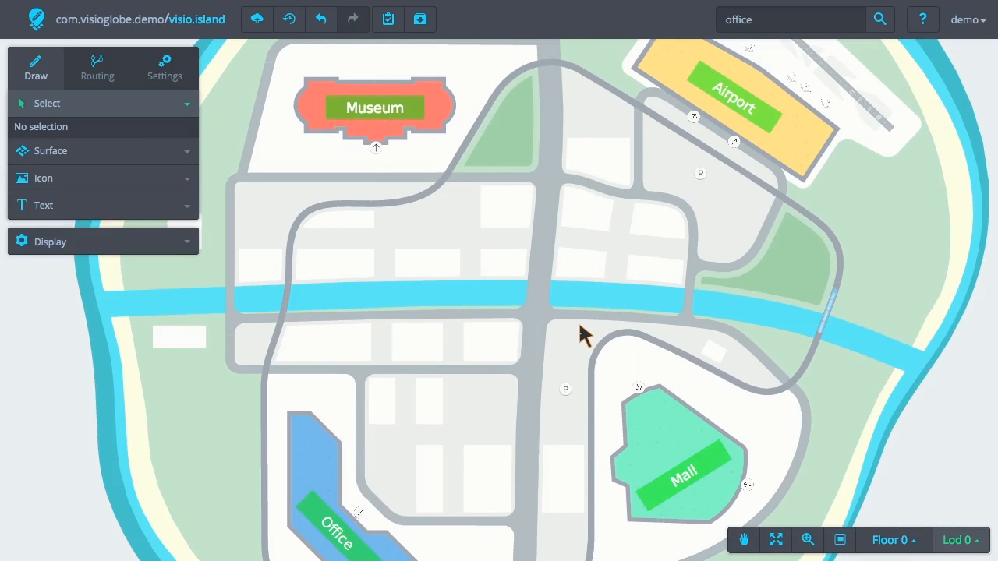
mouse_move(564, 318)
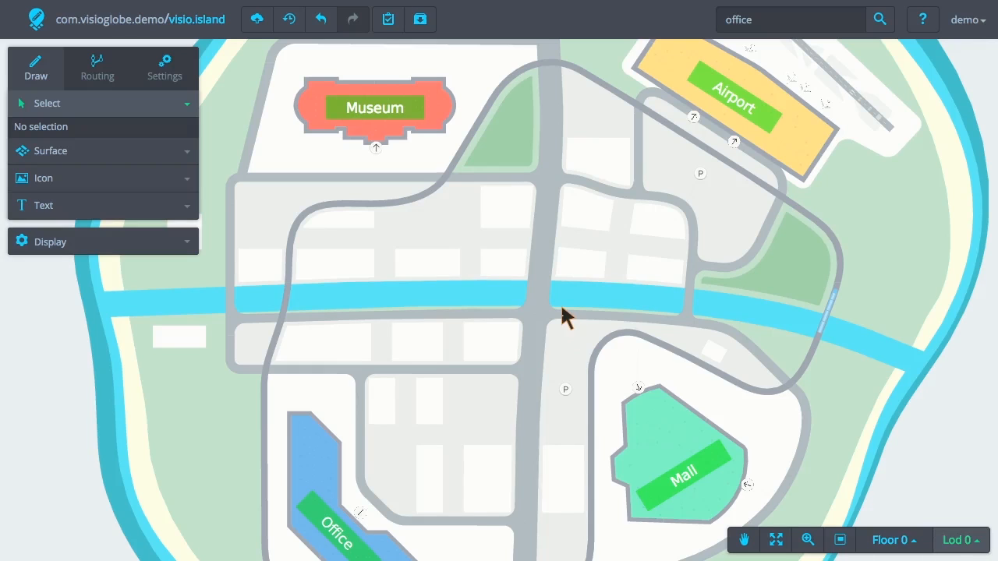
mouse_move(571, 312)
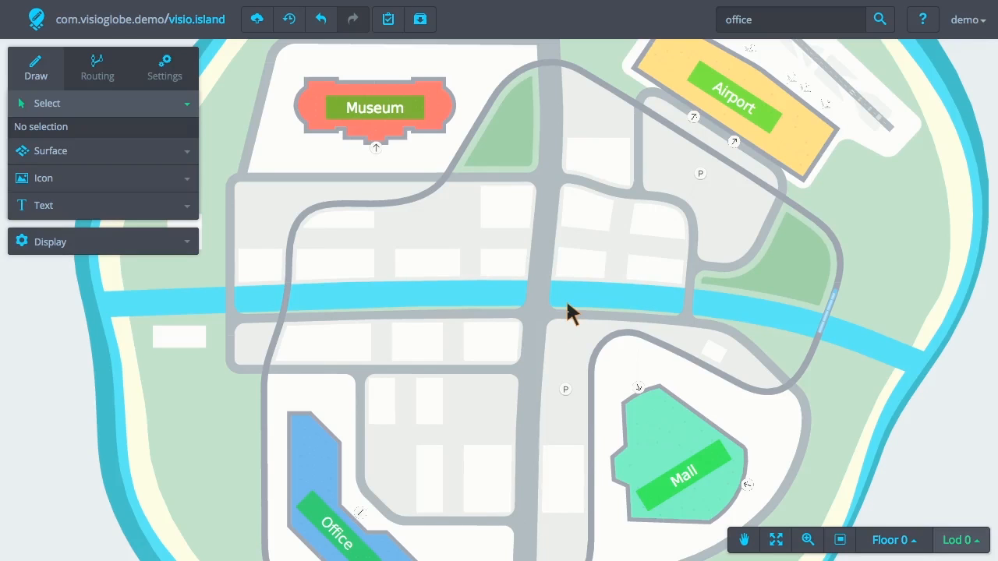